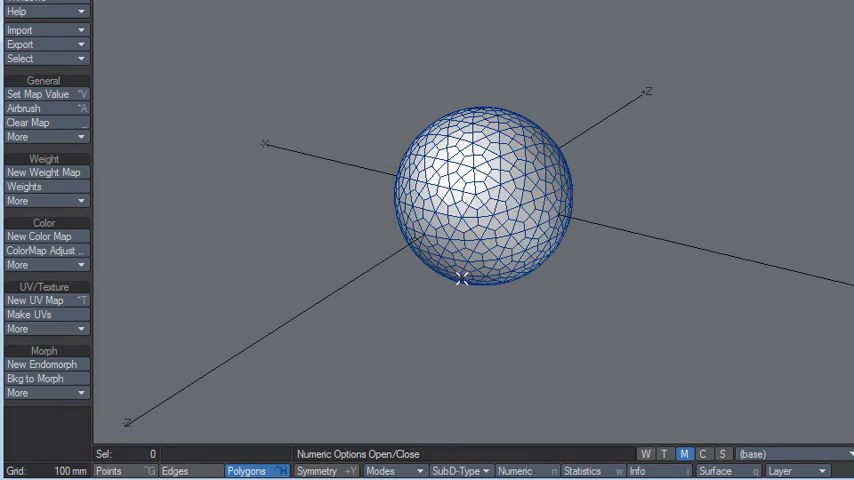
mouse_move(732, 360)
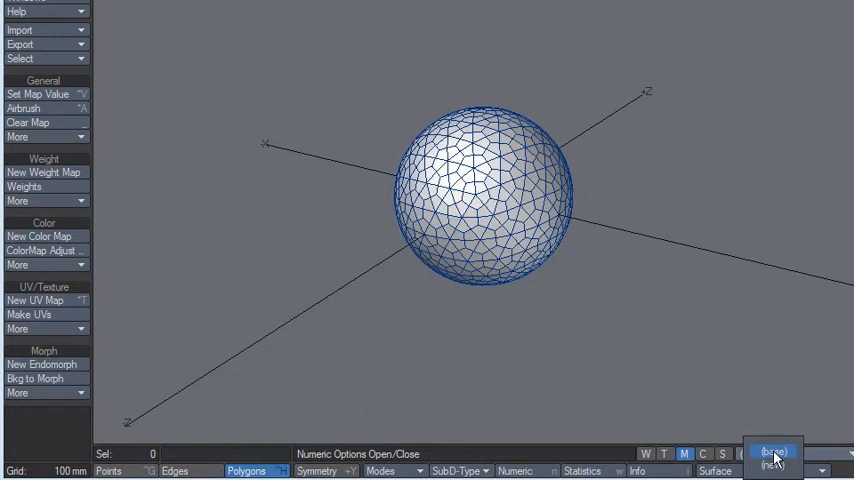
Create a new relative morph named backup on the sphere.
left_click(42, 364)
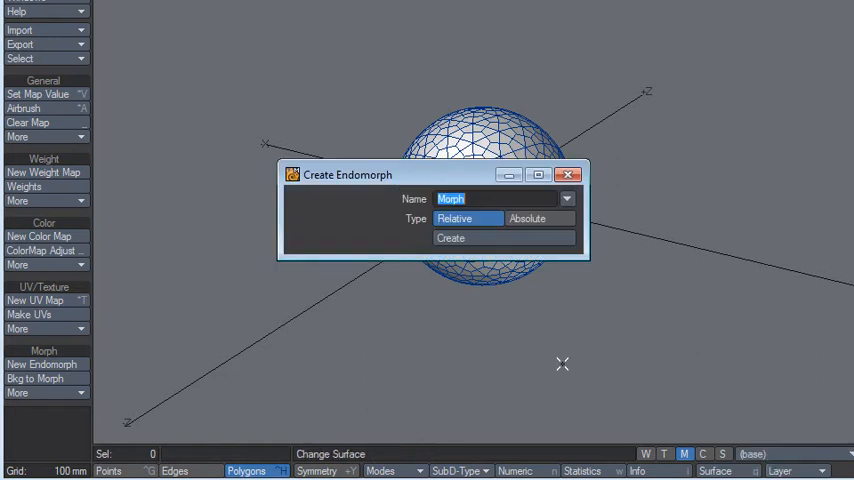
type("backup")
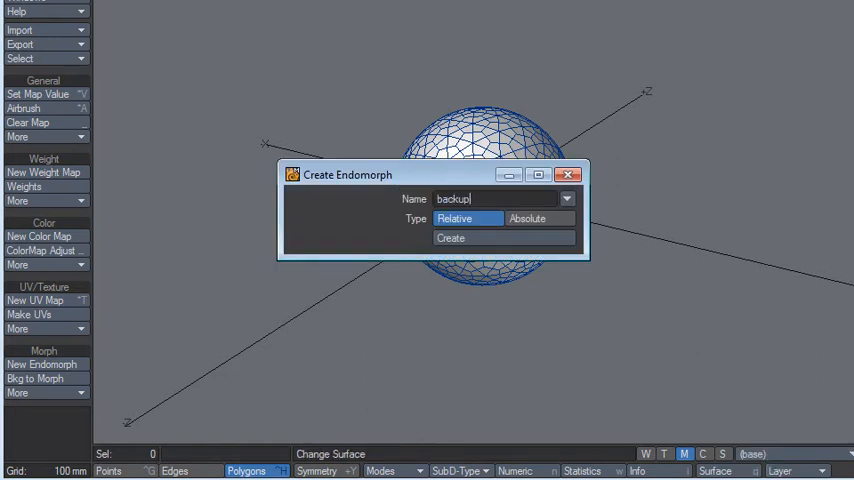
left_click(452, 238)
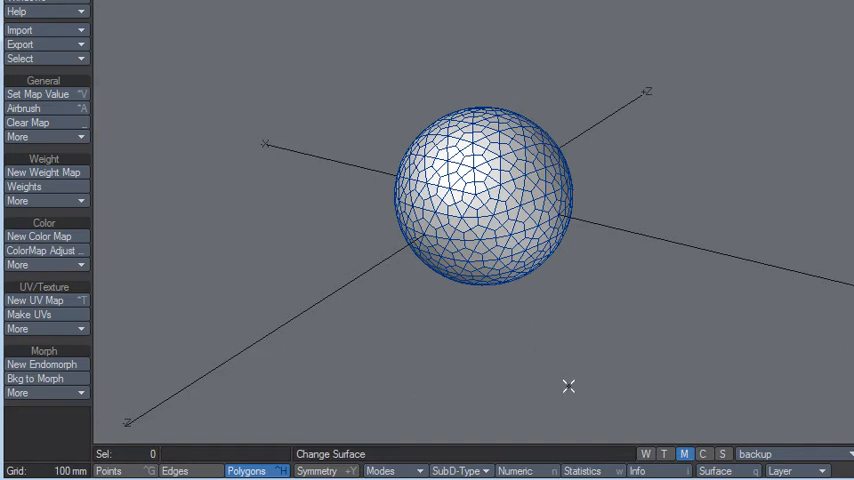
Create two more relative morphs named Paint and Displace.
left_click(40, 364)
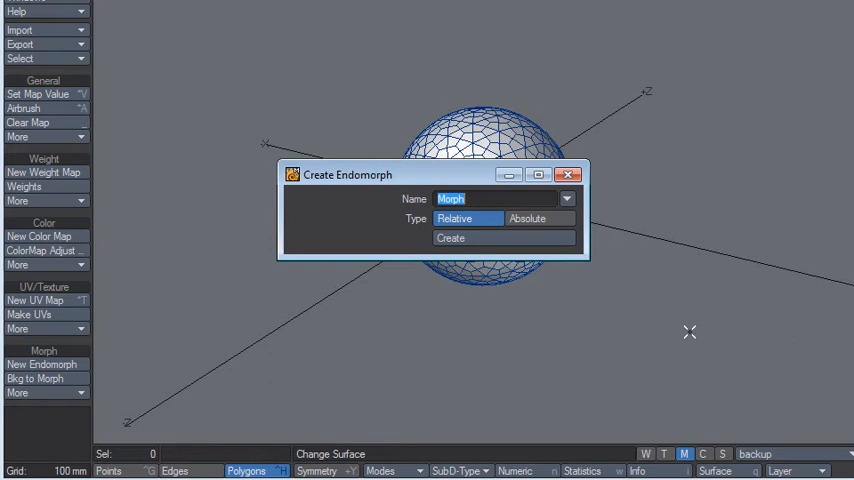
type("Paint")
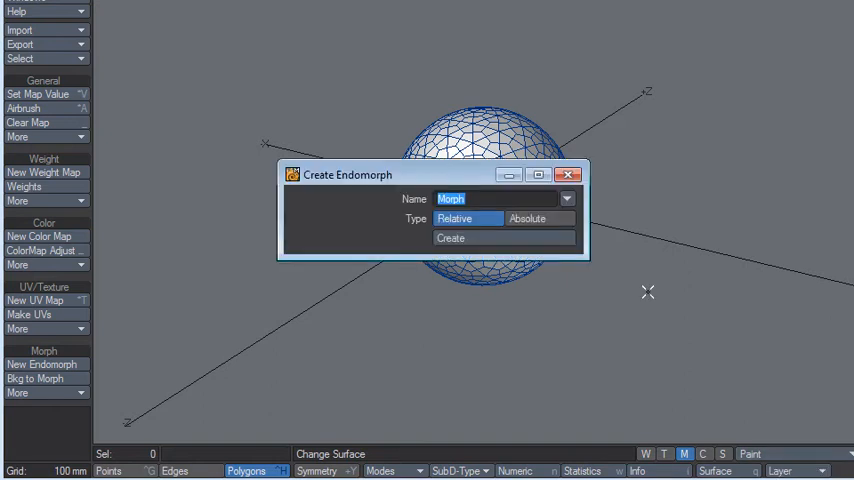
type("Dl")
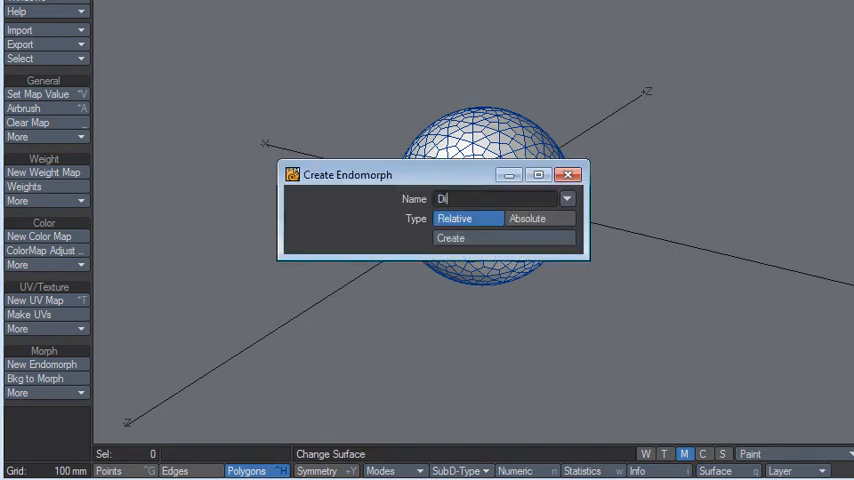
left_click(450, 238)
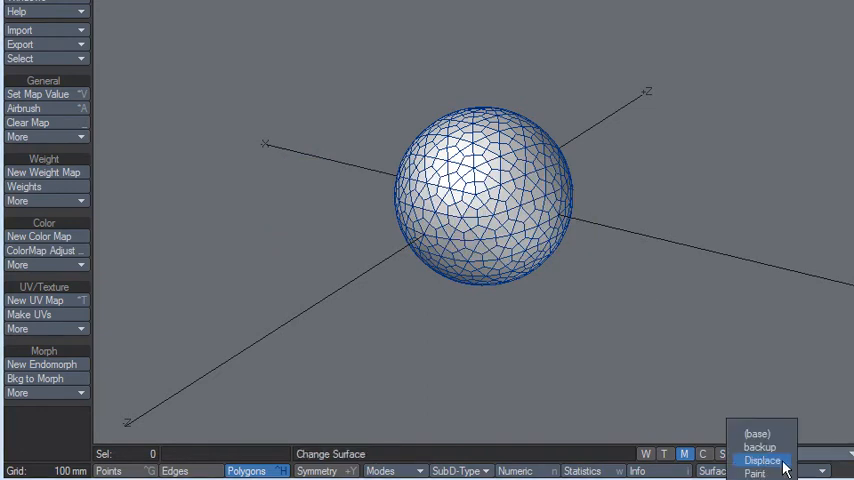
mouse_move(762, 446)
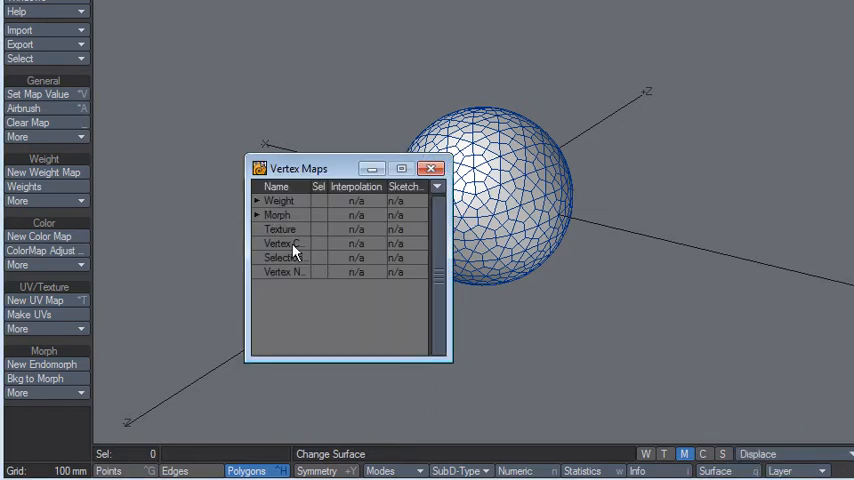
Rename the backup morph to Backup in Vertex Maps and return to the morph list.
left_click(258, 216)
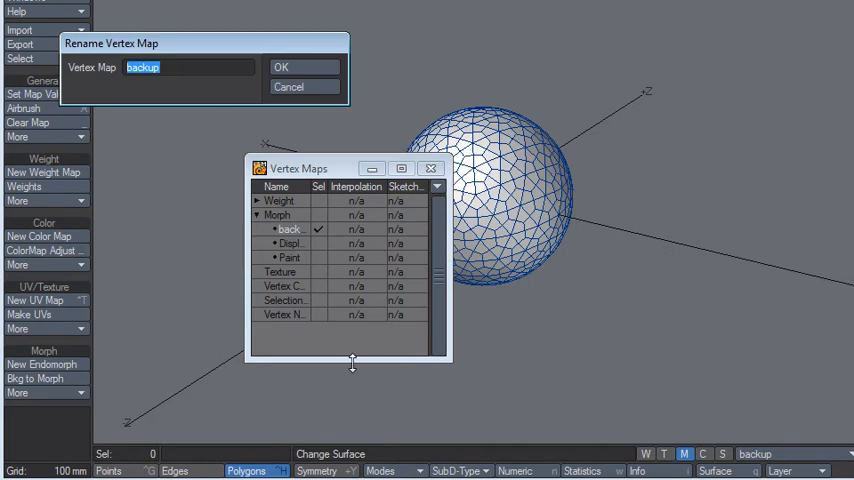
left_click(280, 66)
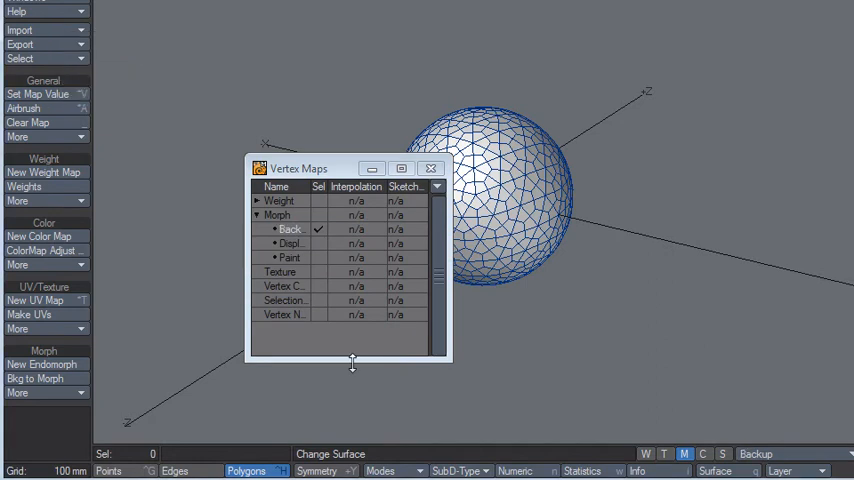
left_click(432, 168)
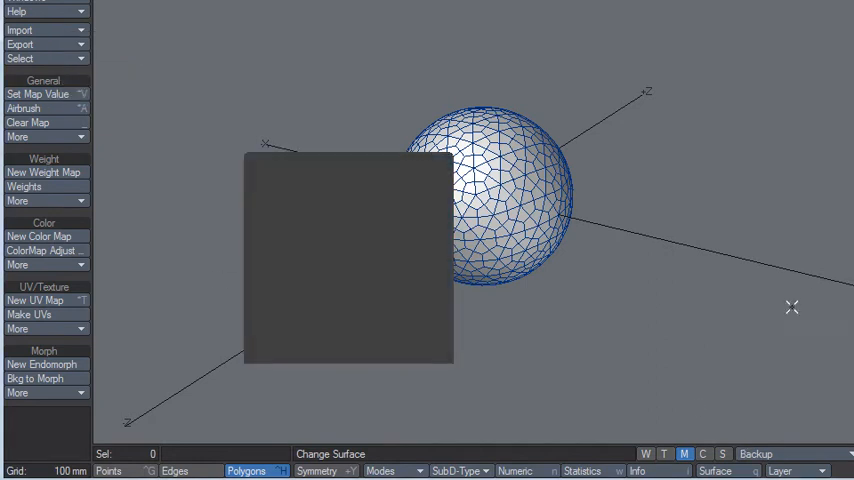
left_click(760, 452)
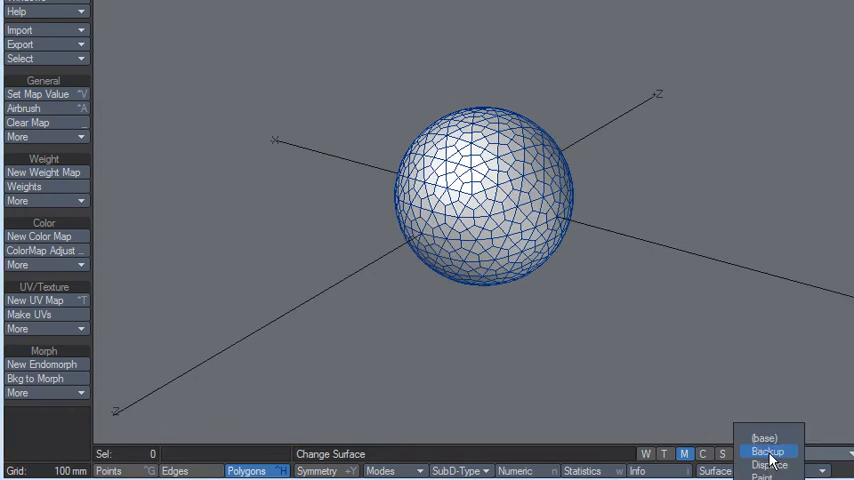
mouse_move(770, 452)
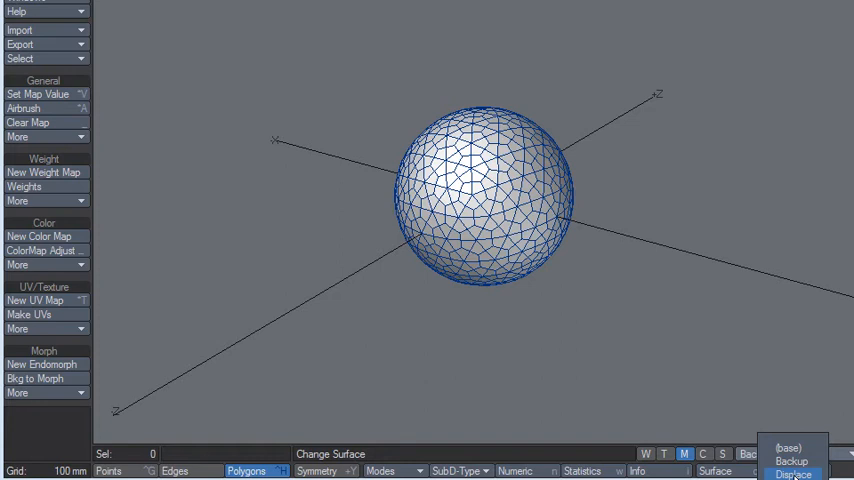
left_click(792, 474)
type("-1 m")
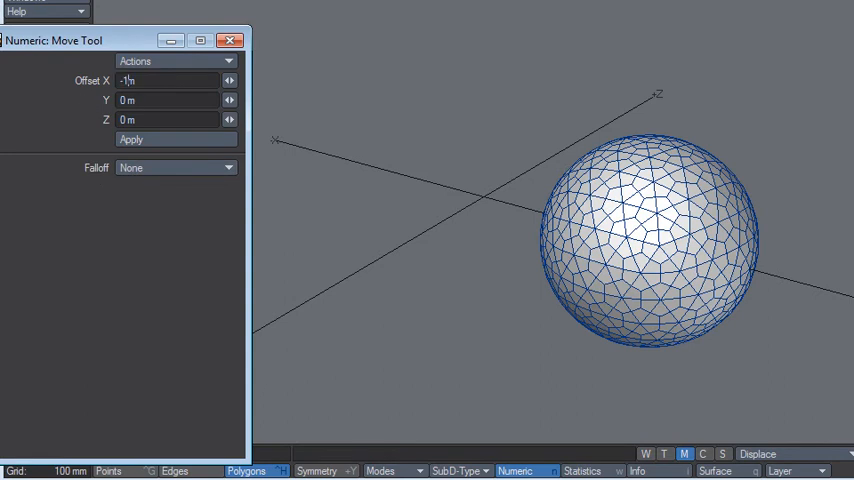
left_click(132, 140)
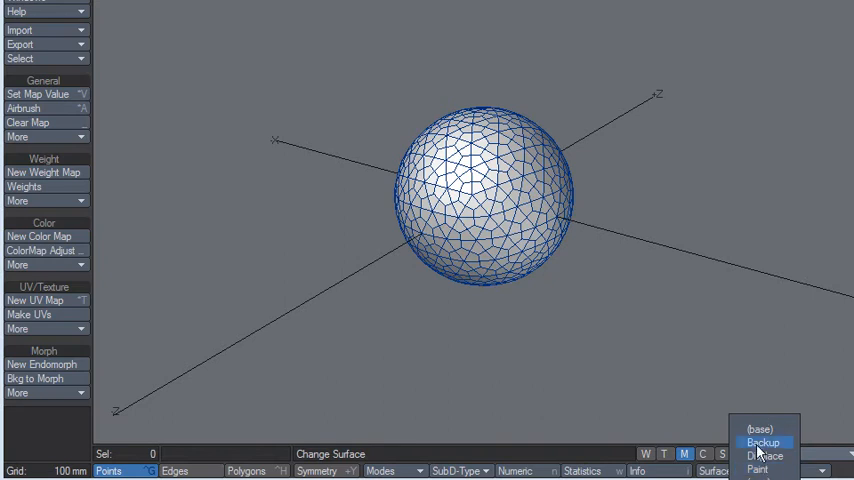
left_click(766, 456)
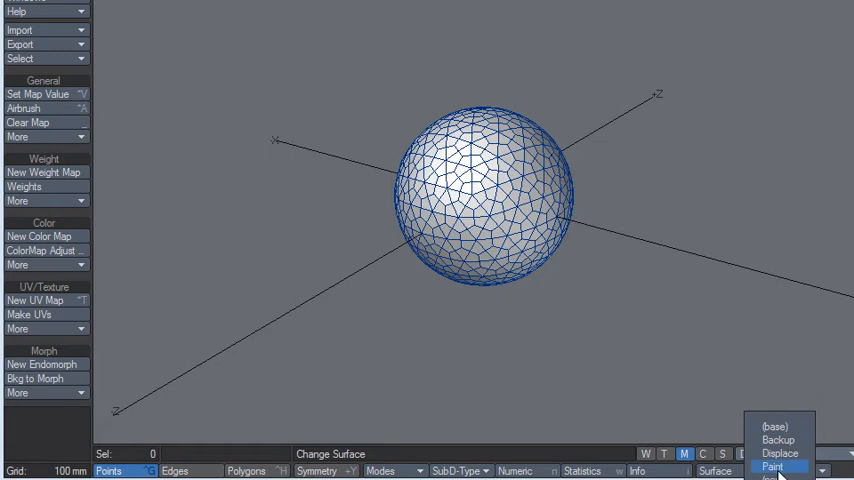
mouse_move(780, 452)
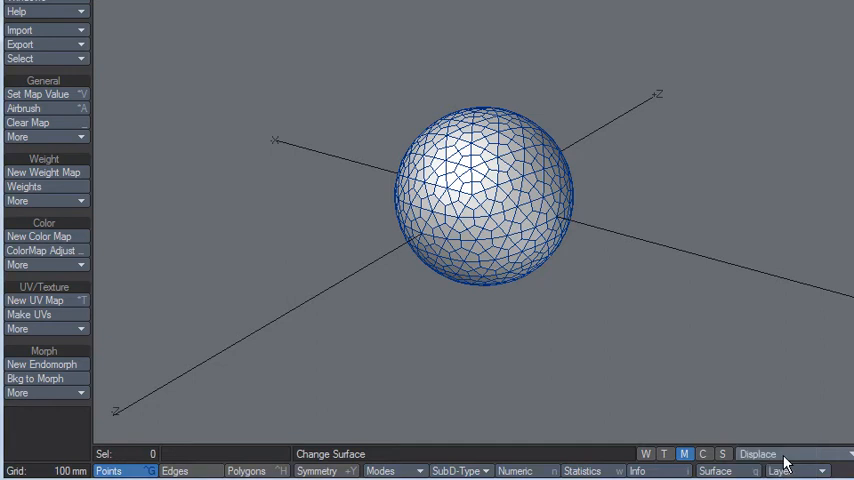
mouse_move(482, 192)
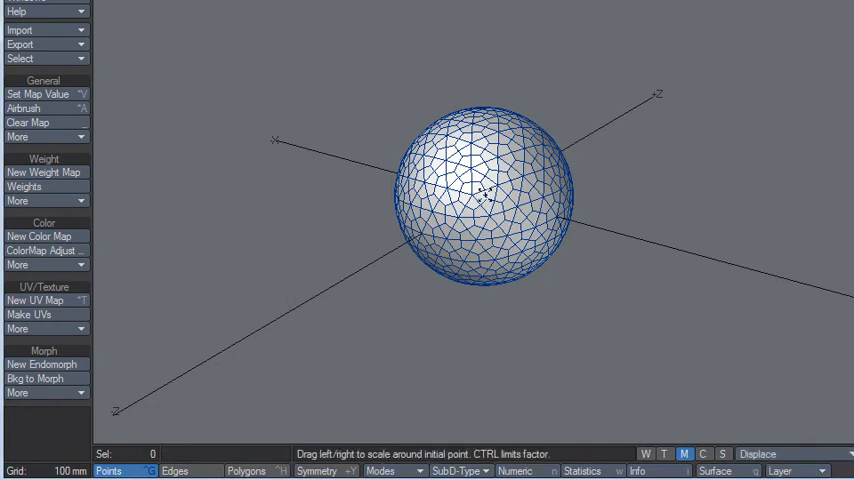
left_click_drag(480, 196, 576, 212)
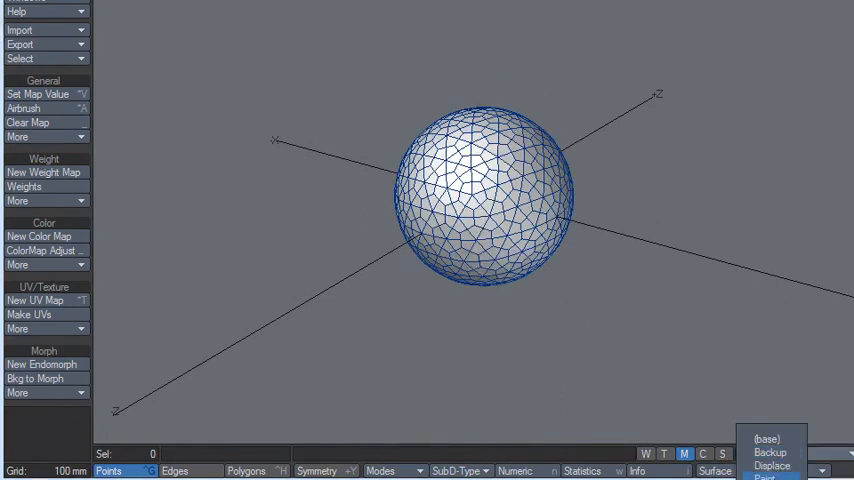
Airbrush a dent into the sphere with the brush targeting the Displace morph.
left_click(244, 472)
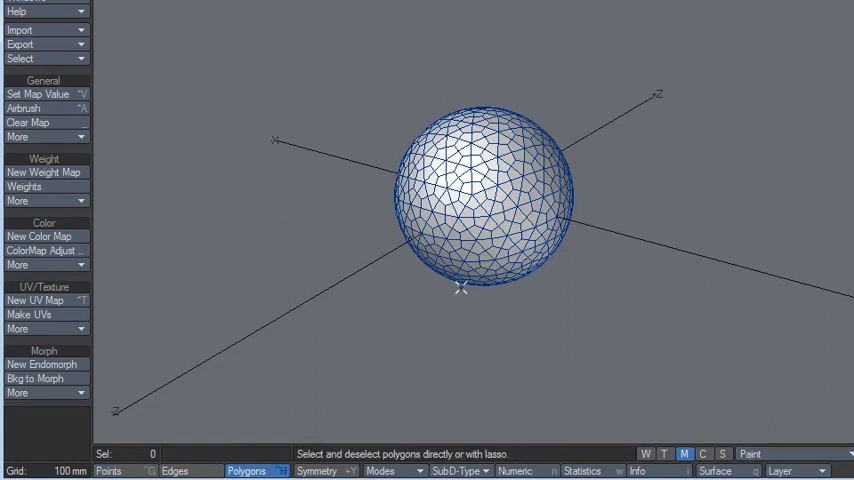
left_click(46, 108)
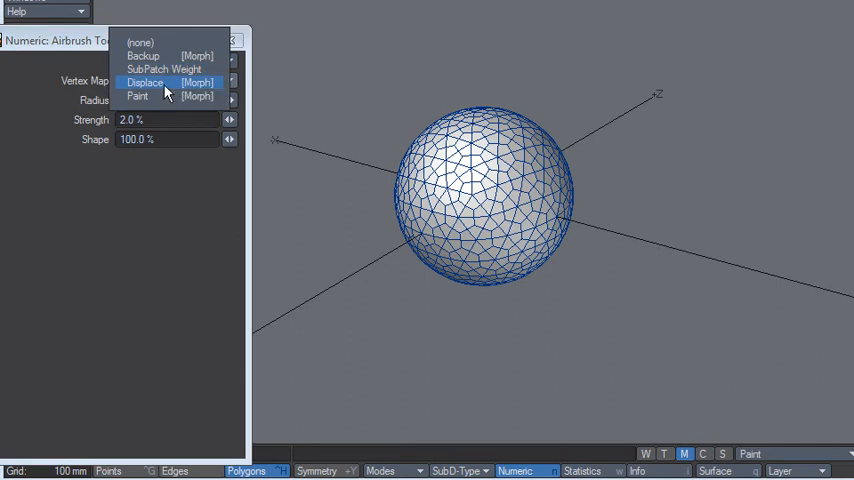
left_click(144, 82)
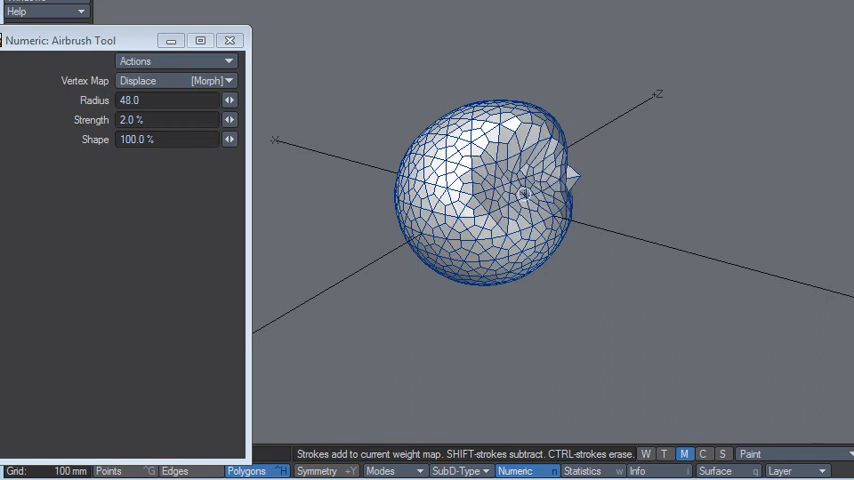
left_click_drag(520, 190, 490, 180)
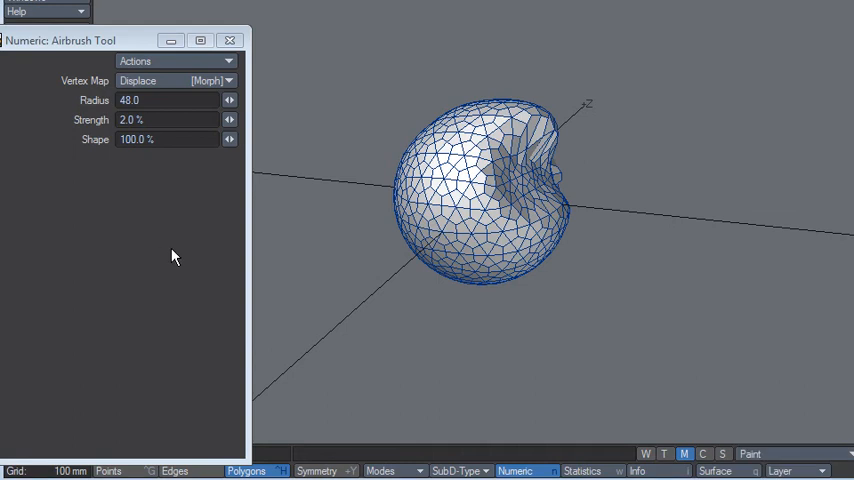
left_click(176, 80)
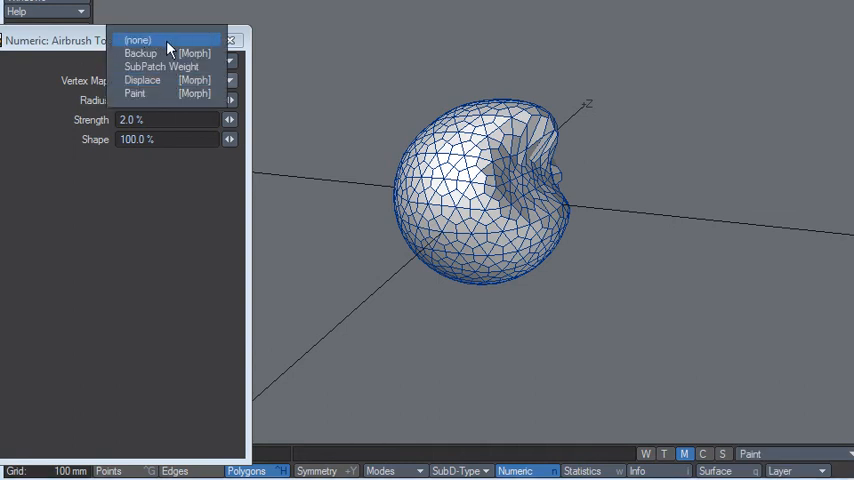
mouse_move(166, 52)
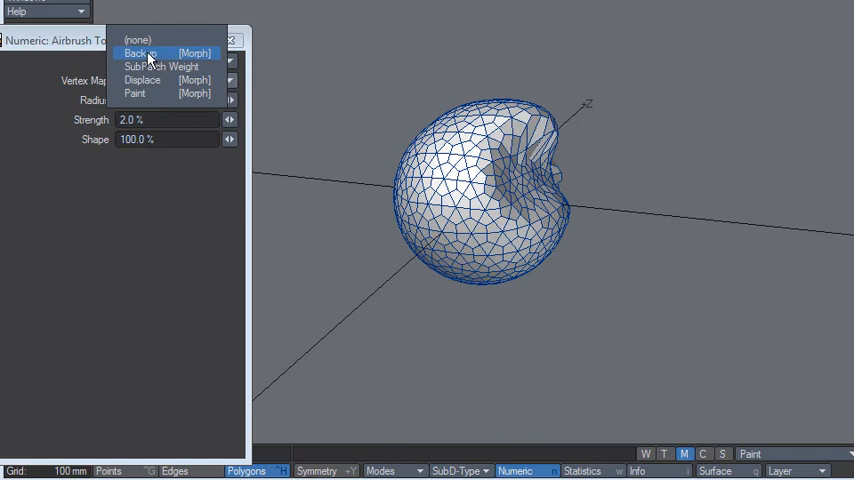
Airbrush toward the Backup morph to restore the sphere's smooth round shape.
left_click(138, 52)
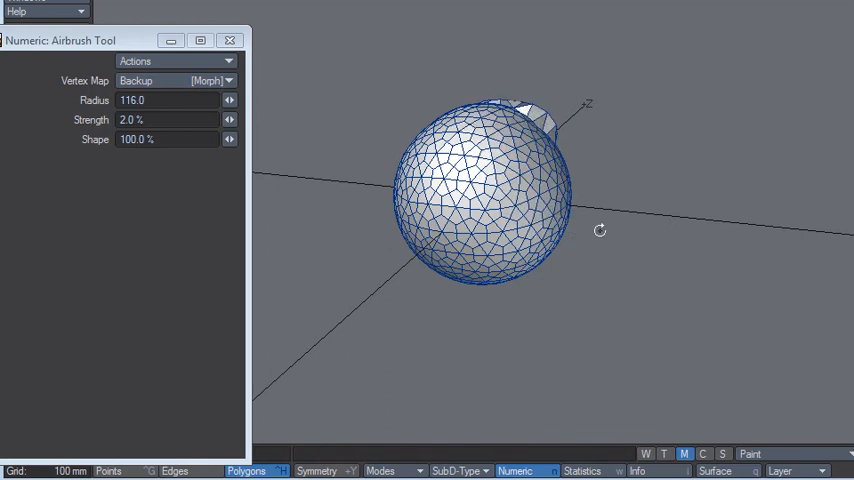
left_click_drag(600, 232, 550, 208)
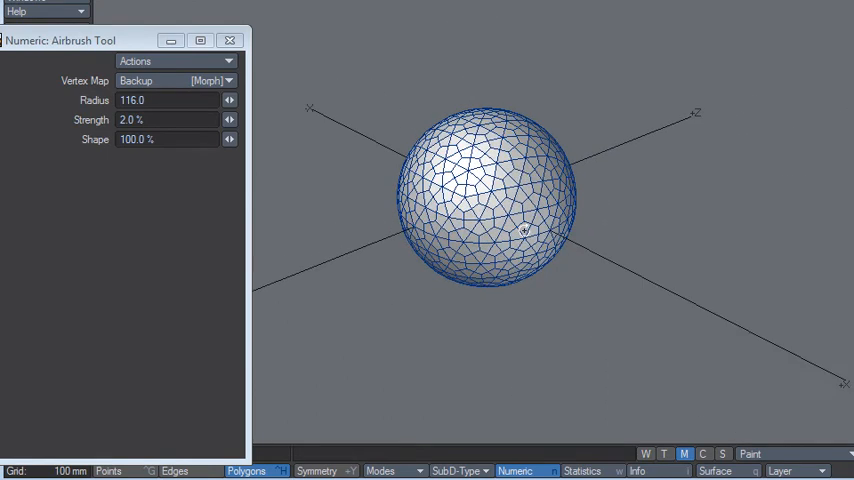
mouse_move(642, 252)
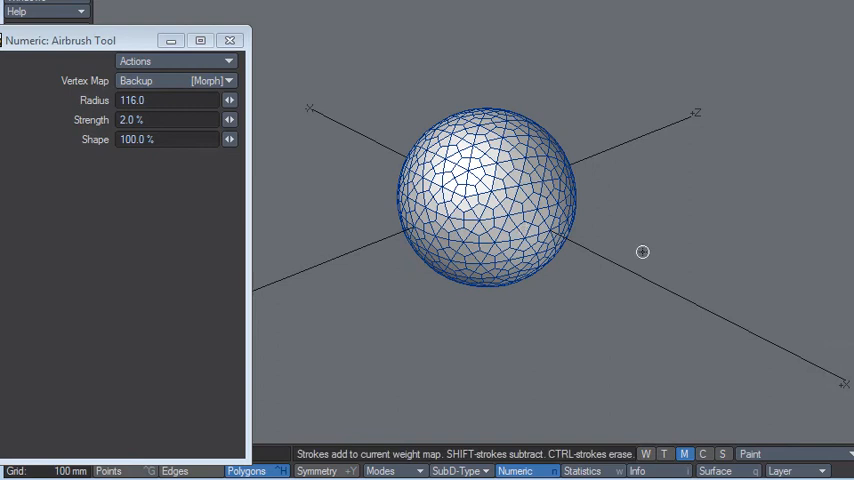
mouse_move(448, 160)
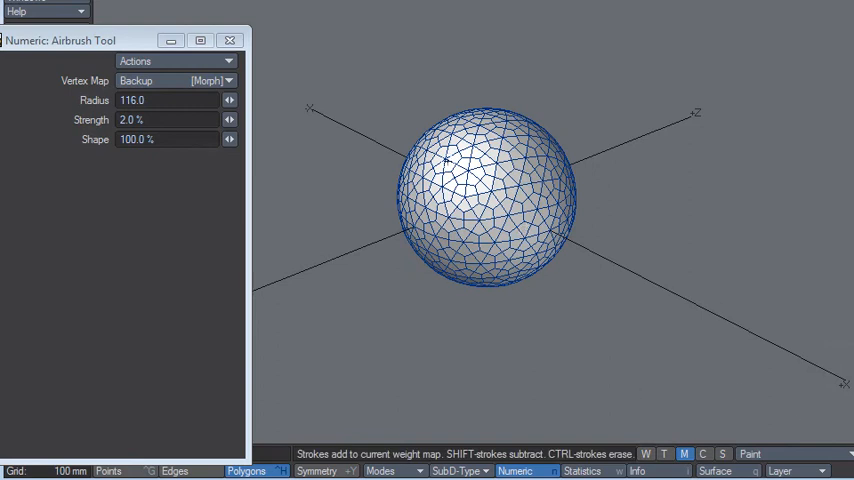
mouse_move(560, 262)
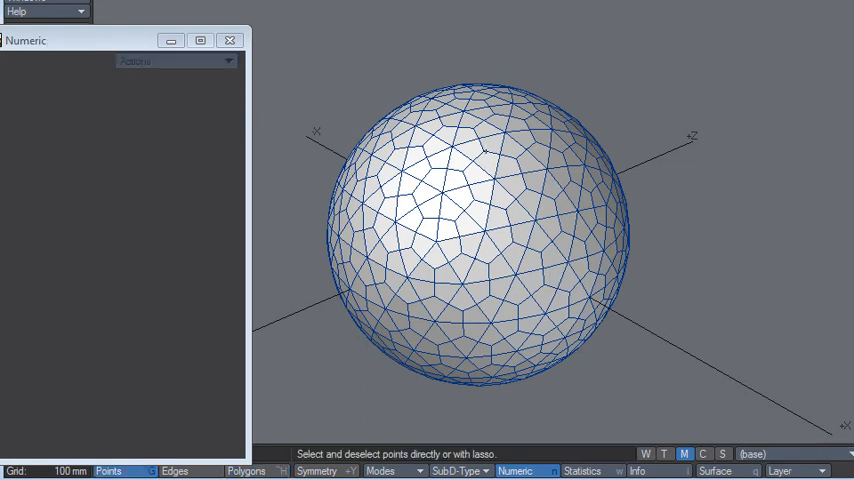
Metaform-subdivide a few selected polygons near the sphere's upper right.
left_click(242, 472)
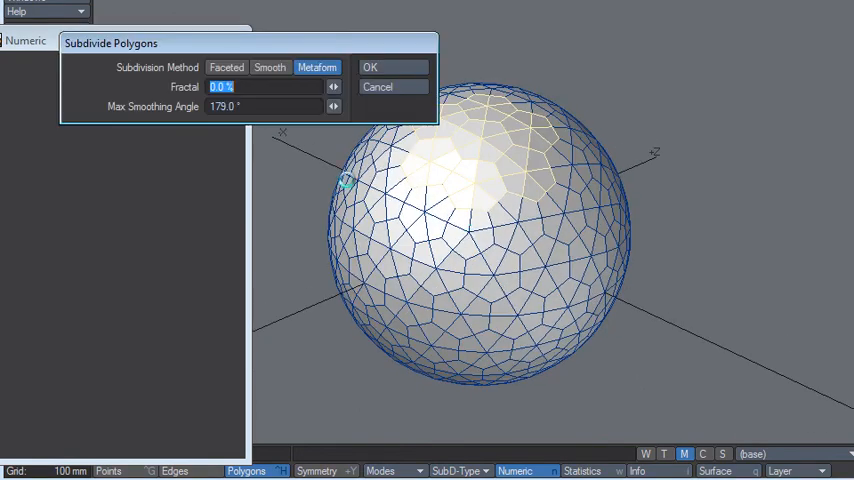
left_click(370, 66)
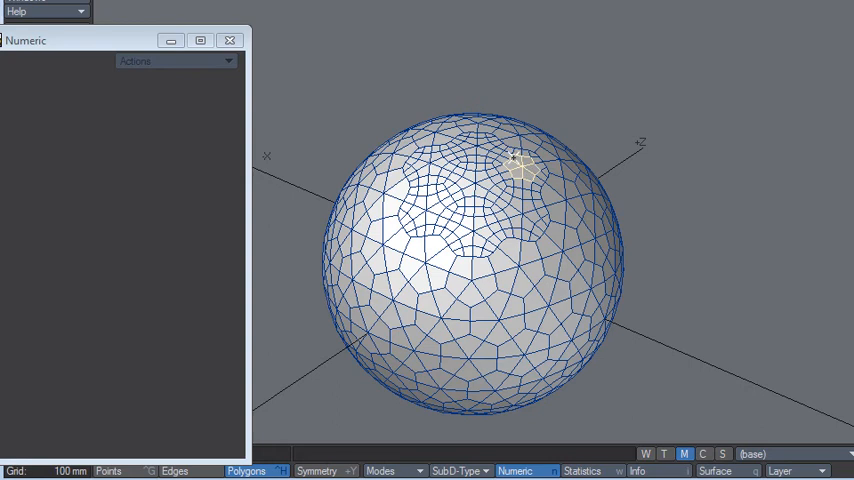
mouse_move(532, 184)
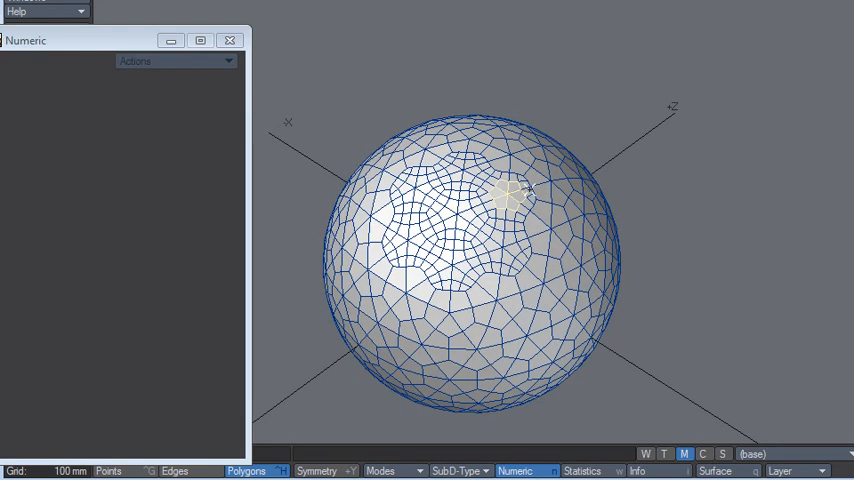
mouse_move(528, 188)
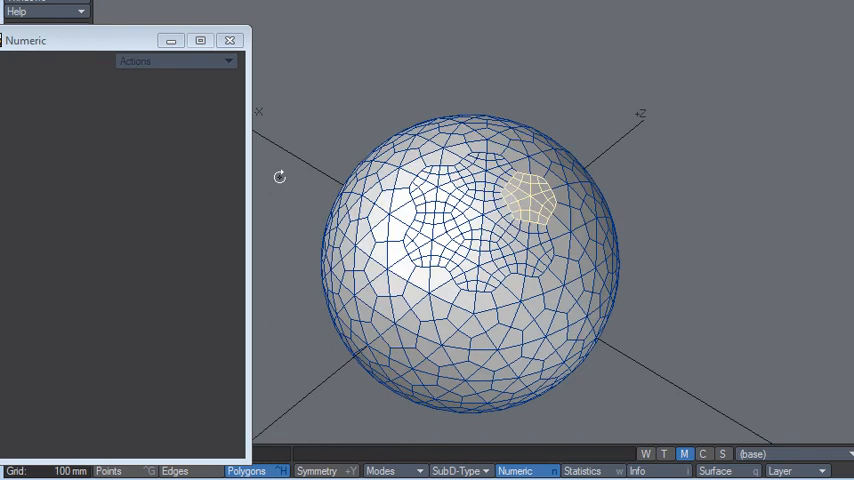
Lasso the patch polygons and Metaform-subdivide them again into a dense mesh.
left_click_drag(470, 250, 444, 240)
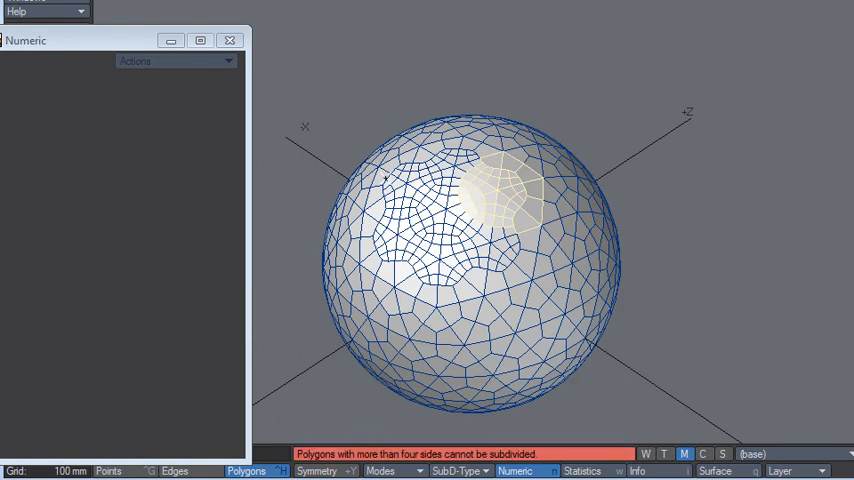
mouse_move(524, 168)
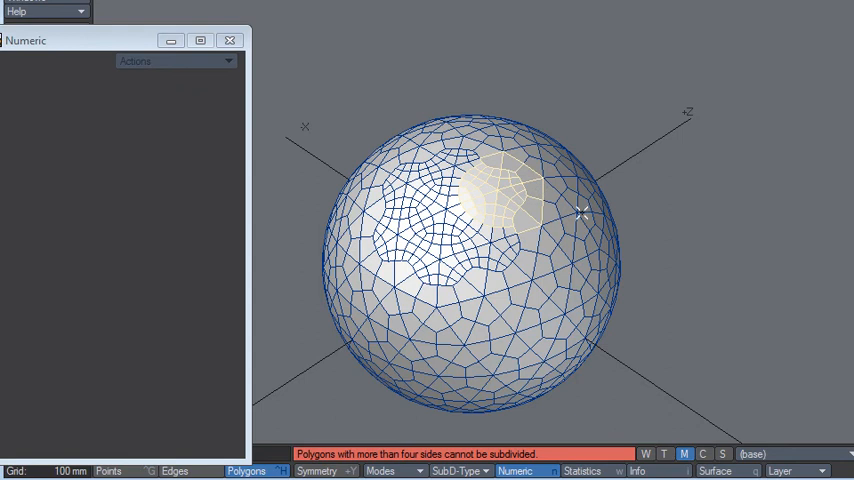
mouse_move(588, 194)
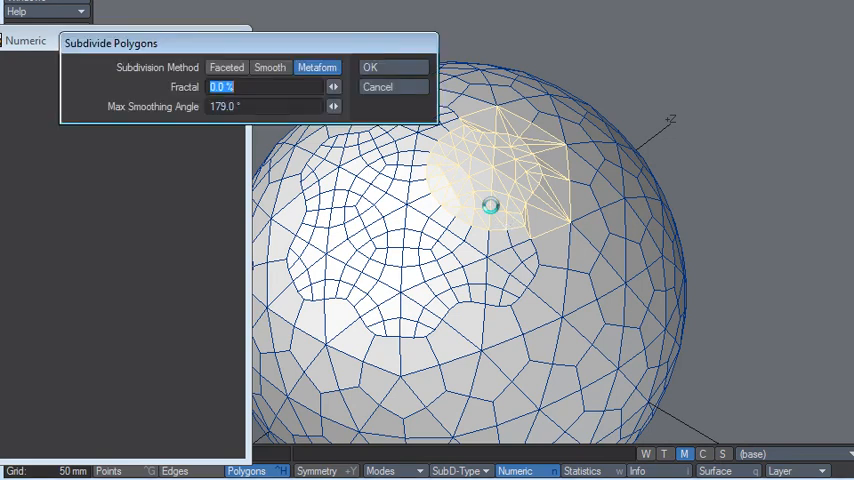
left_click(370, 68)
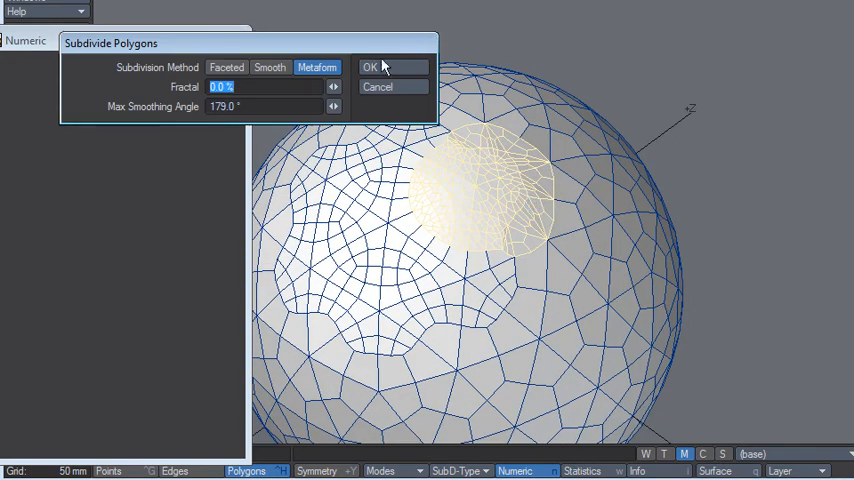
left_click(370, 68)
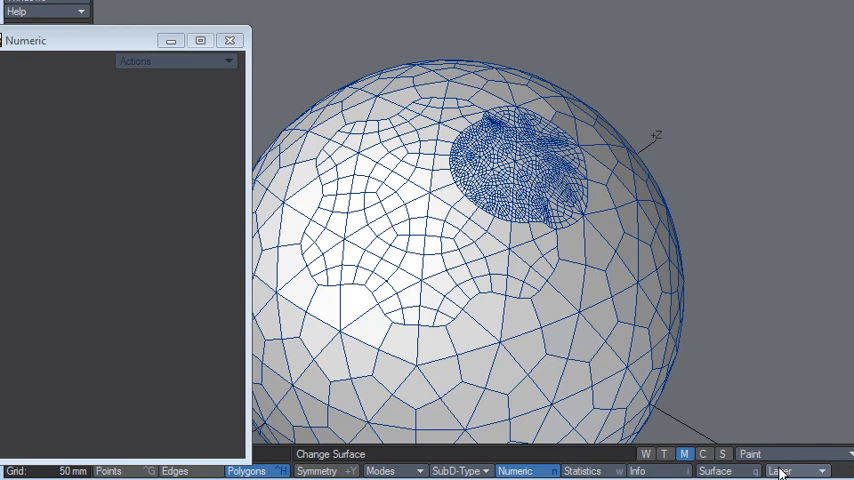
Airbrush raised bumps into the dense patch on the Displace morph, shown smooth-shaded.
left_click(792, 472)
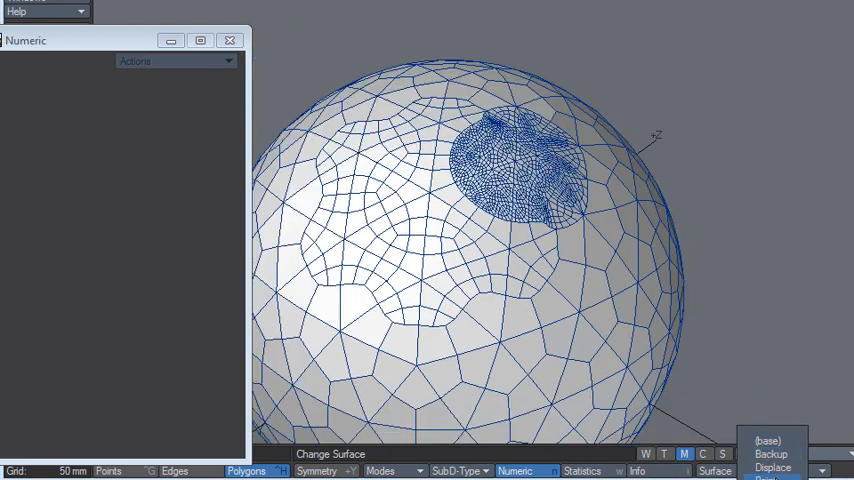
mouse_move(770, 424)
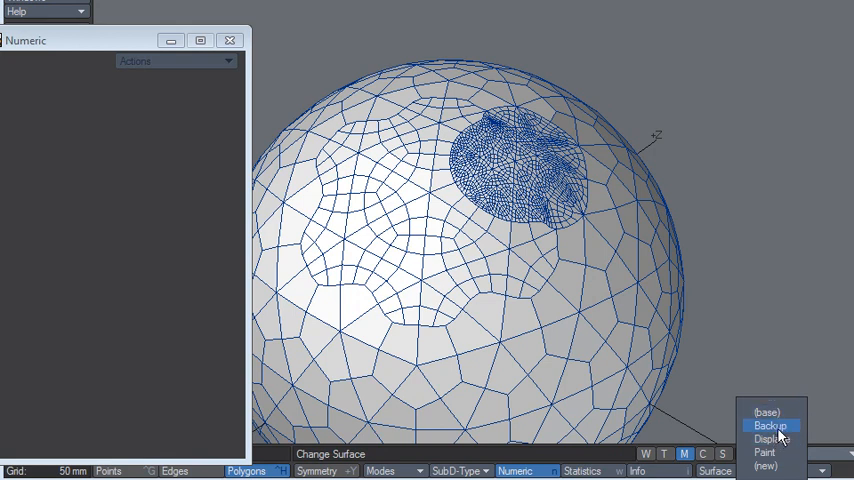
mouse_move(770, 412)
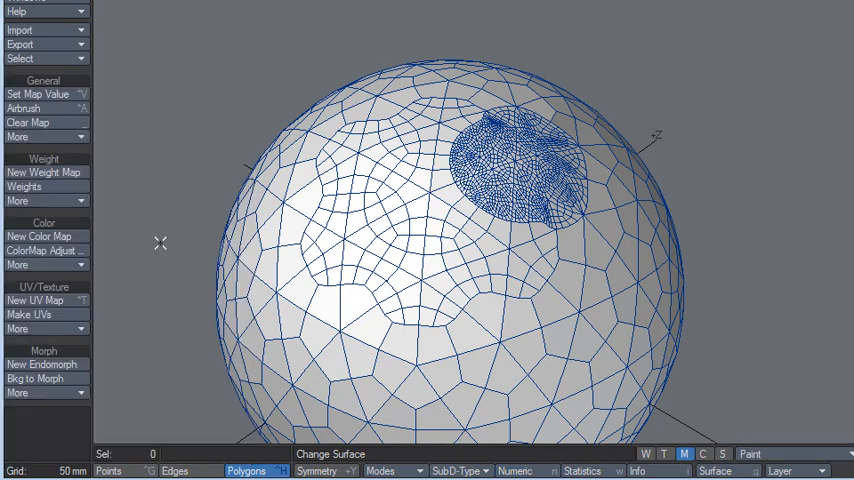
left_click(24, 108)
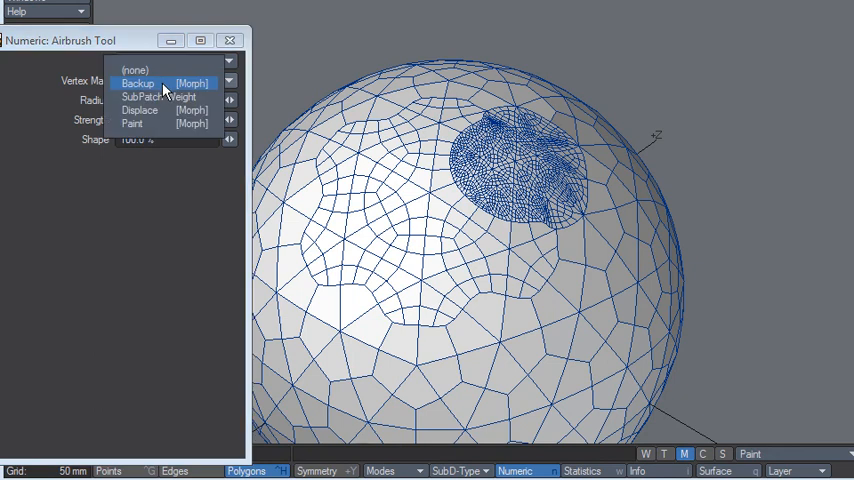
left_click(140, 108)
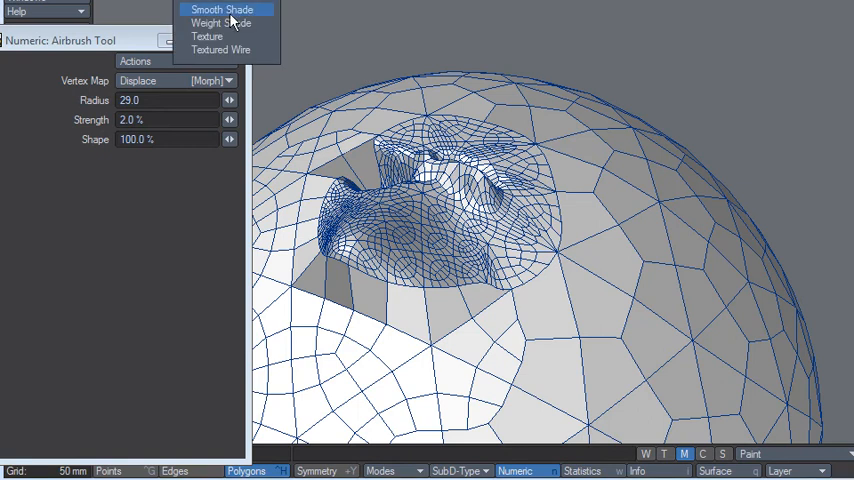
left_click(220, 8)
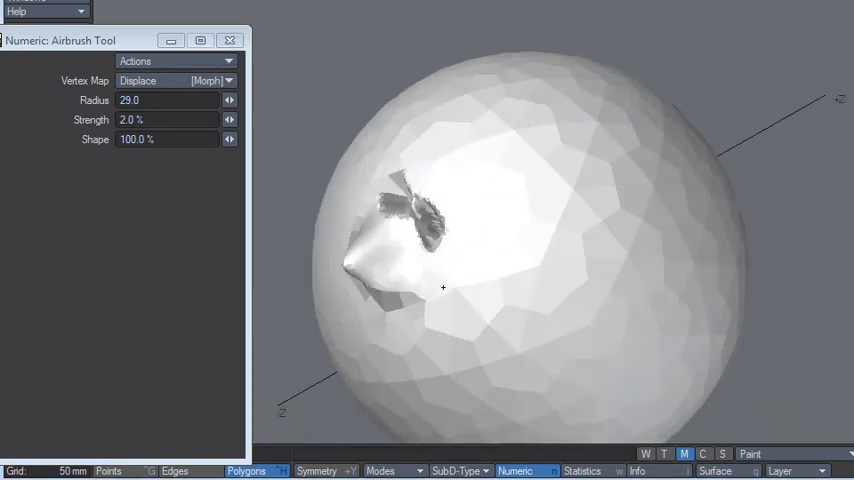